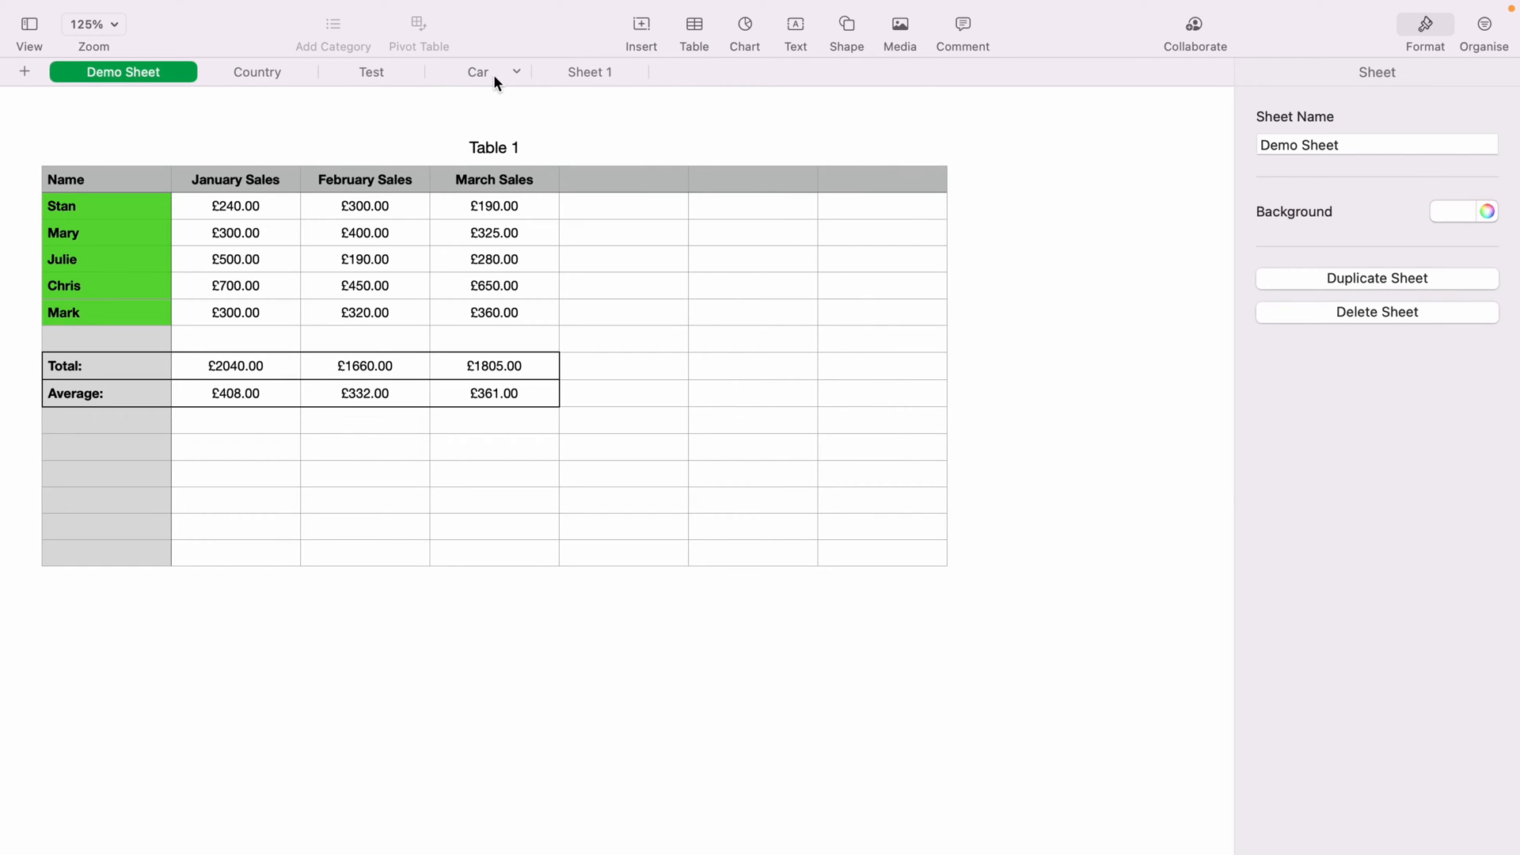
Switch from Demo Sheet to the empty Sheet 1.
{"action": "left_click", "coordinate": [589, 71]}
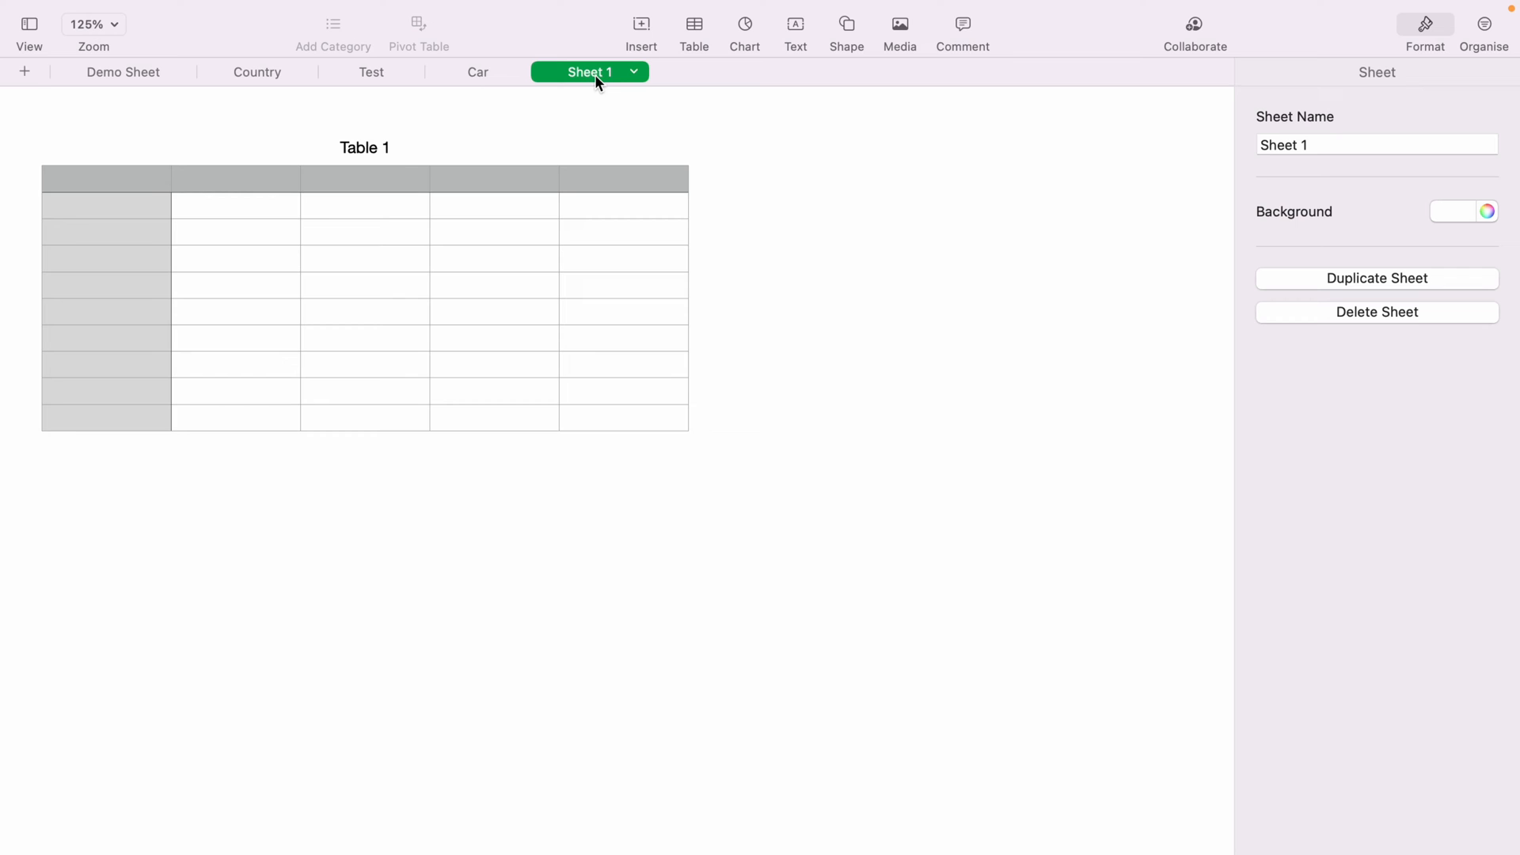
{"action": "mouse_move", "coordinate": [638, 80]}
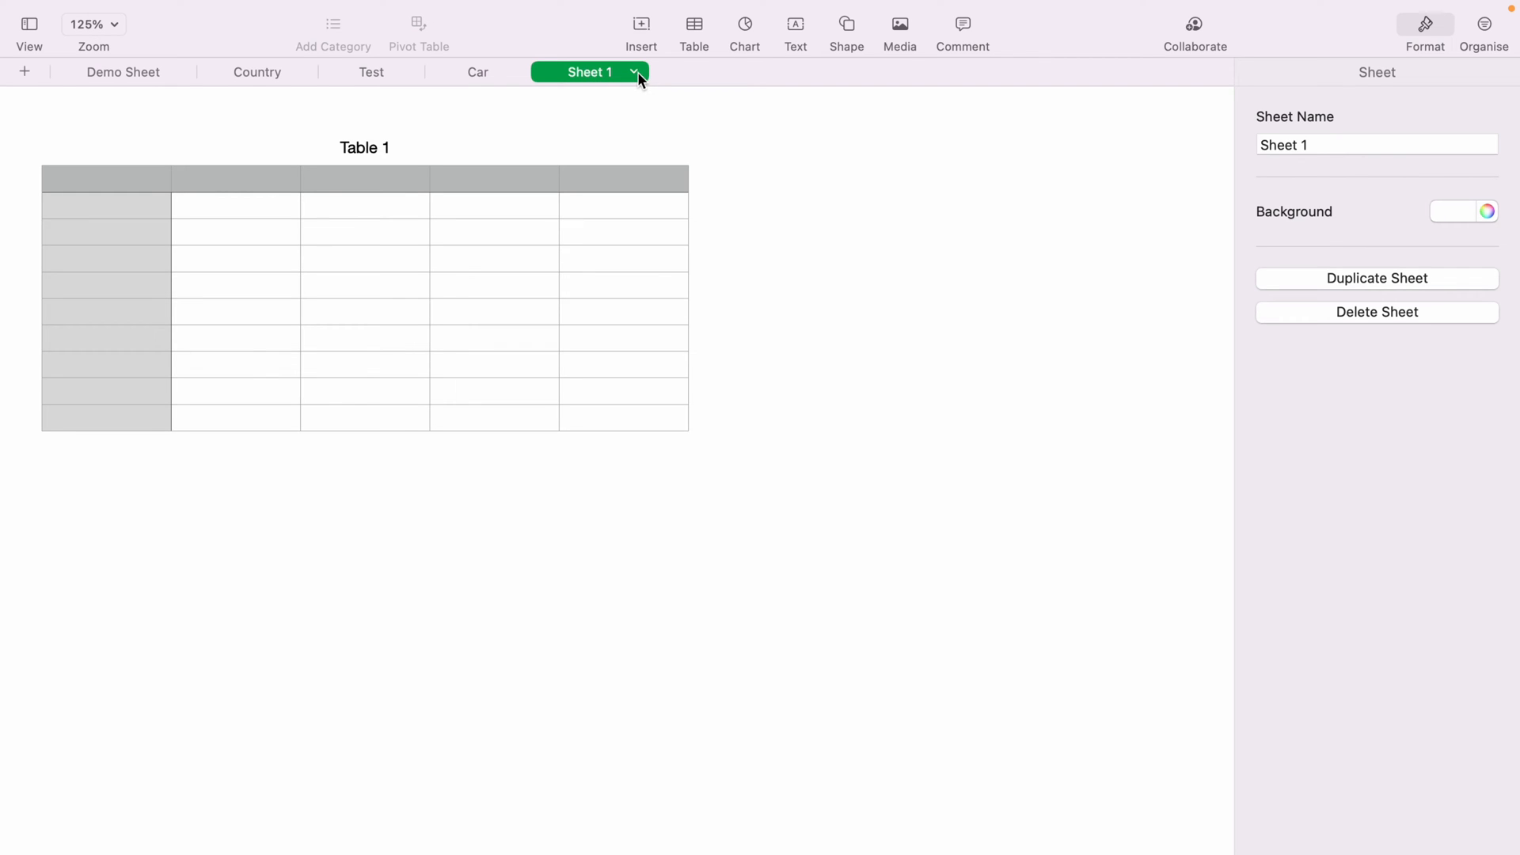
{"action": "mouse_move", "coordinate": [613, 85]}
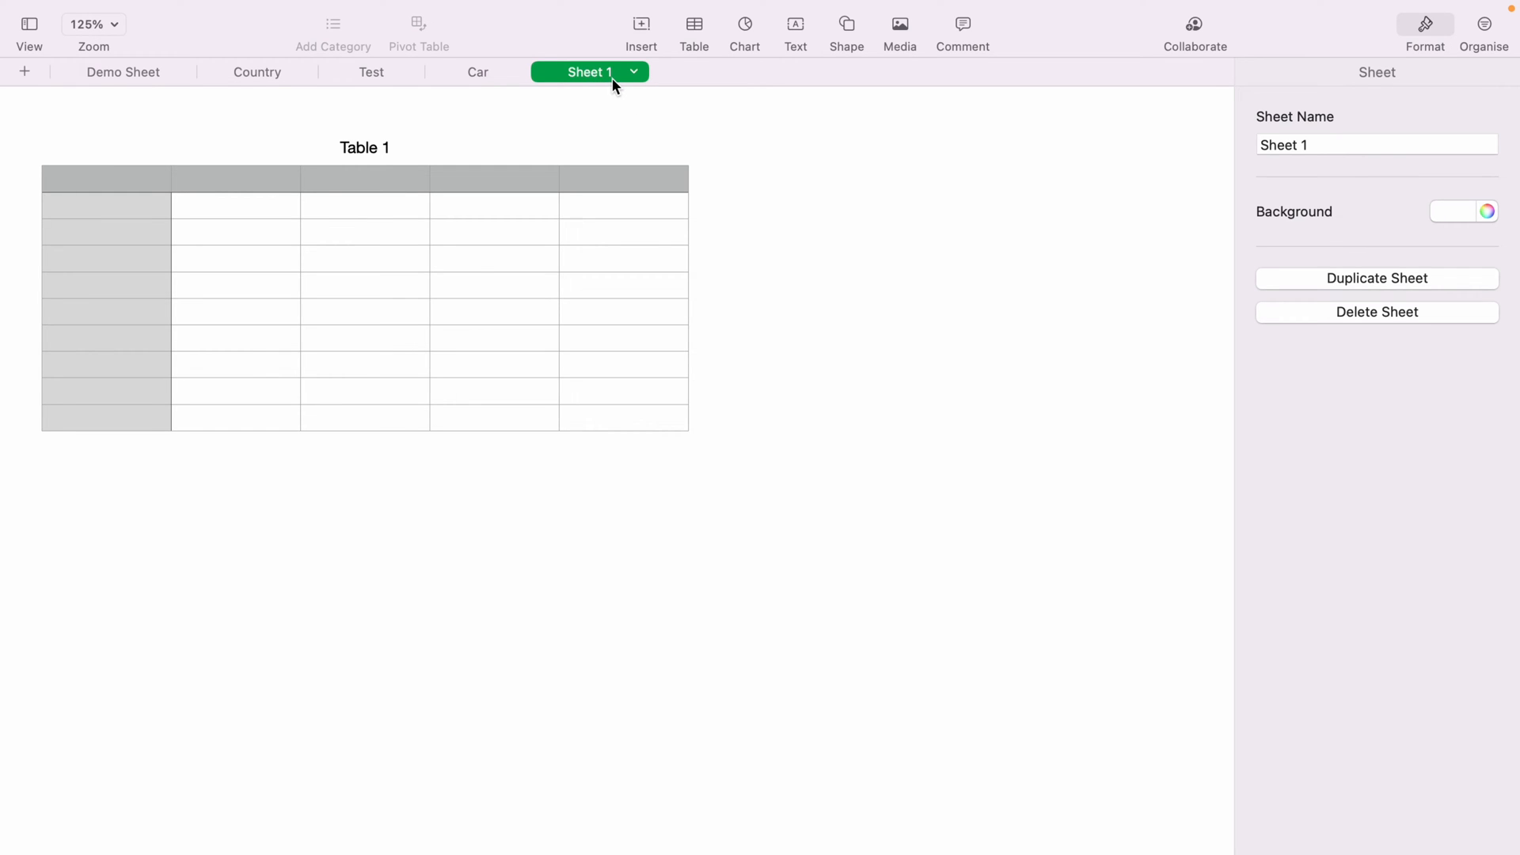
{"action": "mouse_move", "coordinate": [637, 79]}
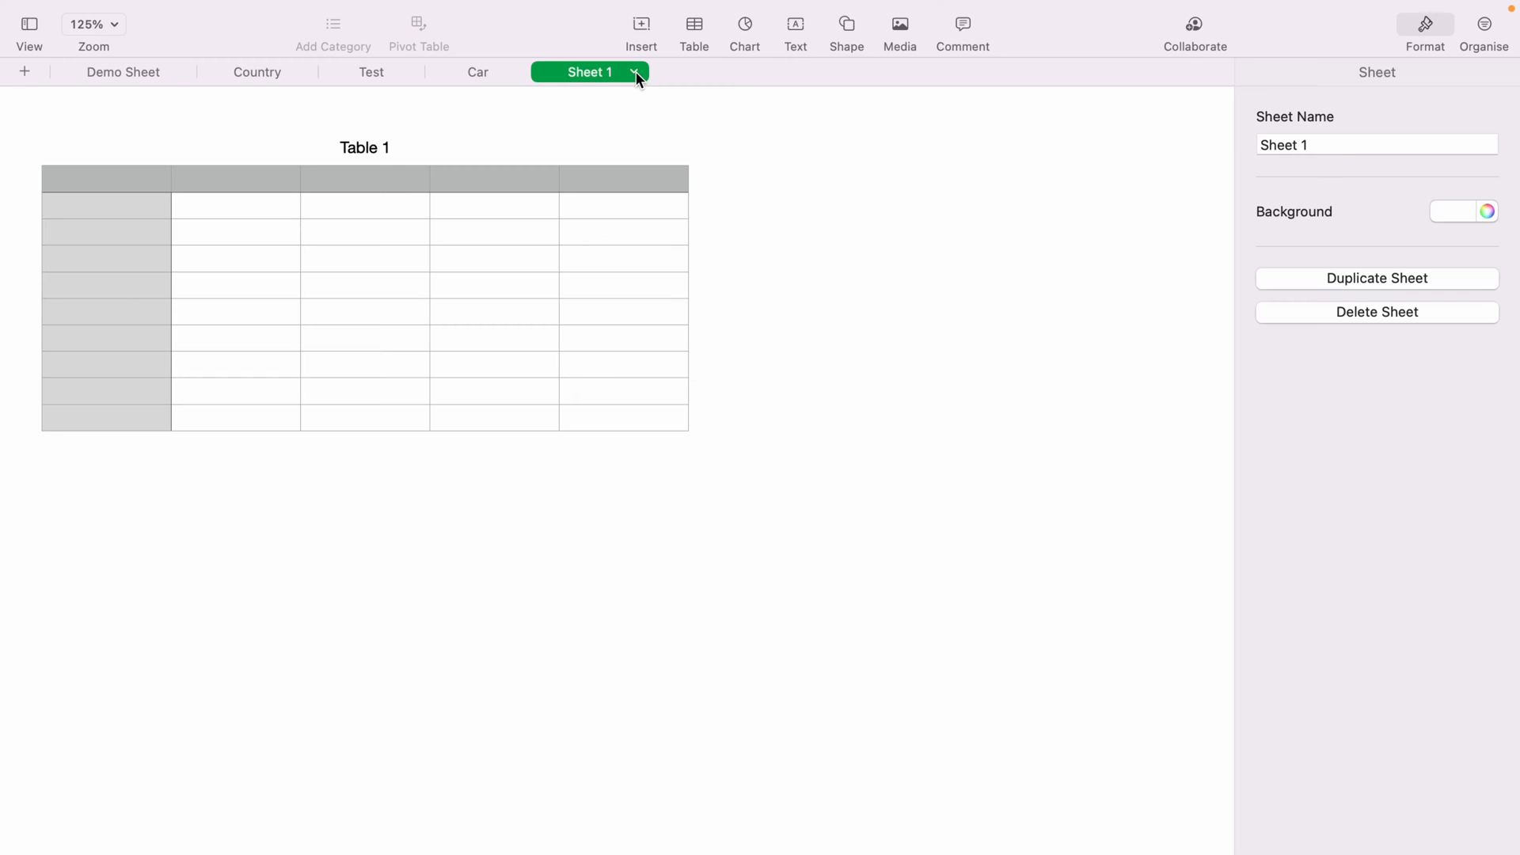
Delete Sheet 1 via its tab menu, leaving the Car sheet displayed.
{"action": "left_click", "coordinate": [637, 71]}
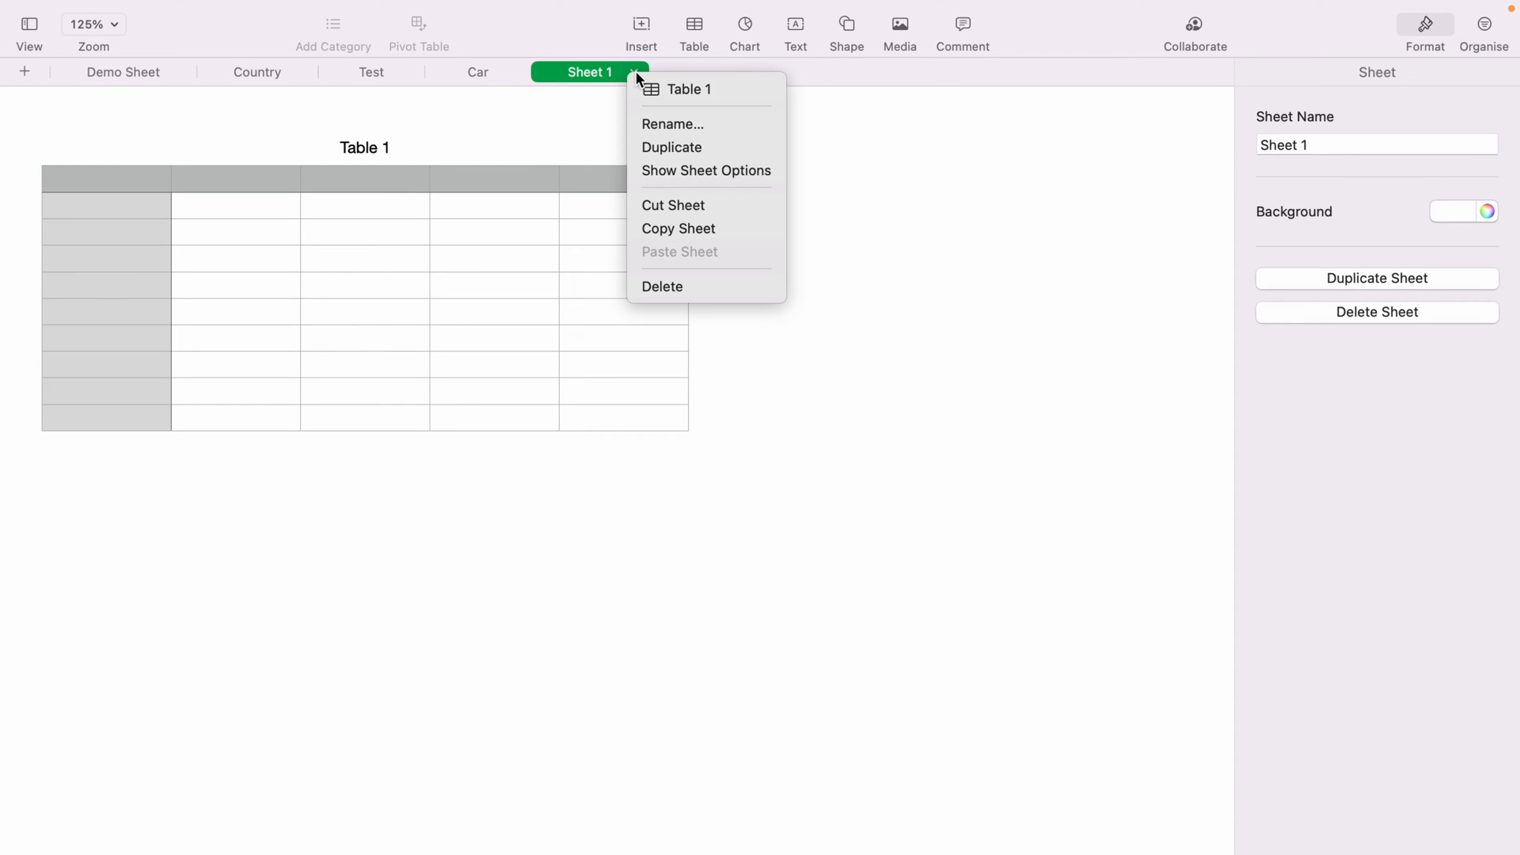
{"action": "mouse_move", "coordinate": [662, 286]}
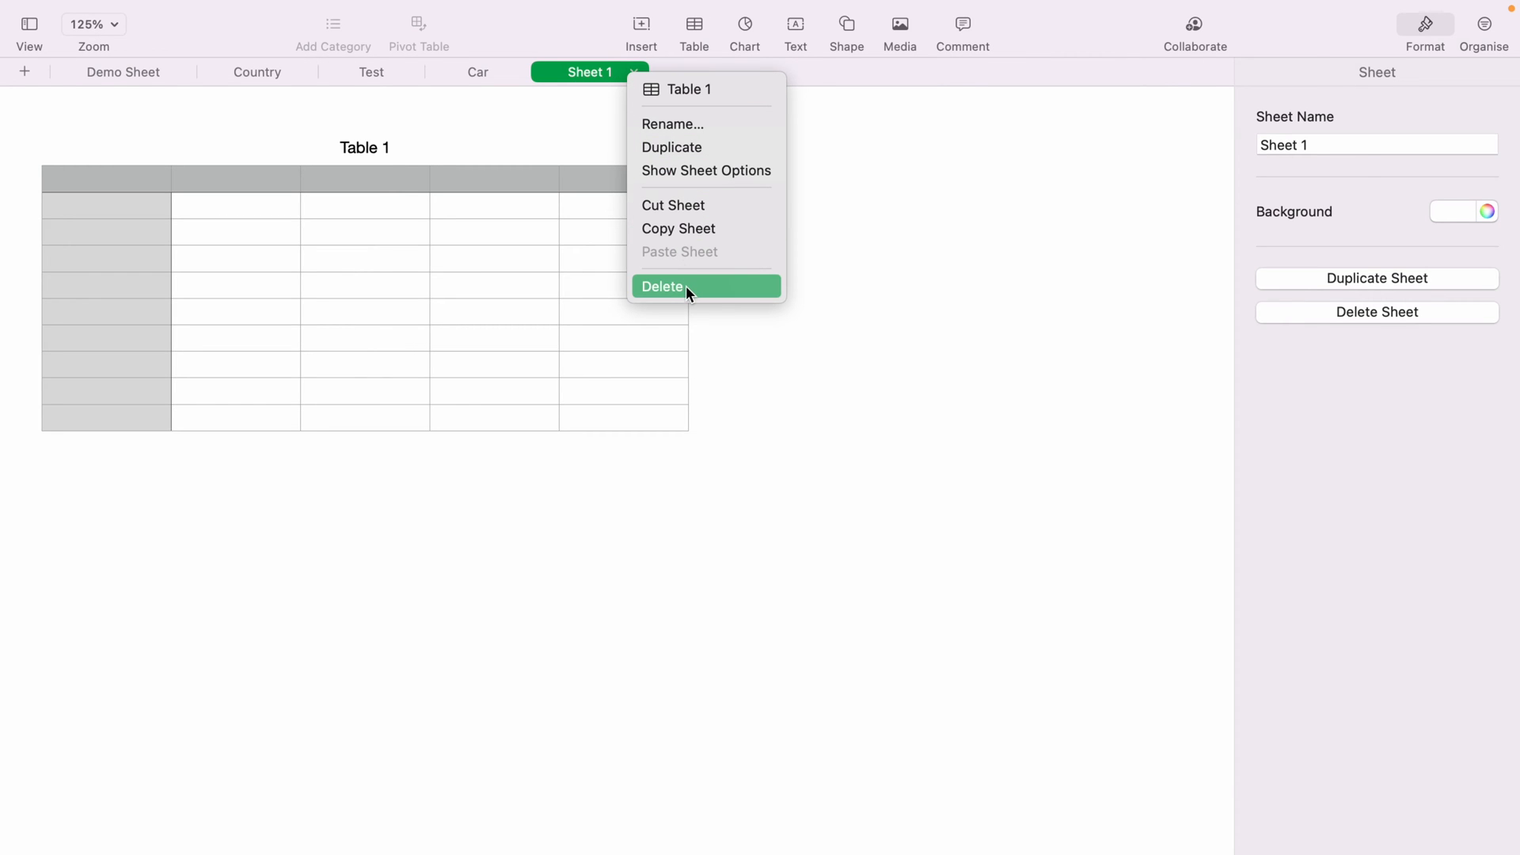
{"action": "left_click", "coordinate": [662, 286]}
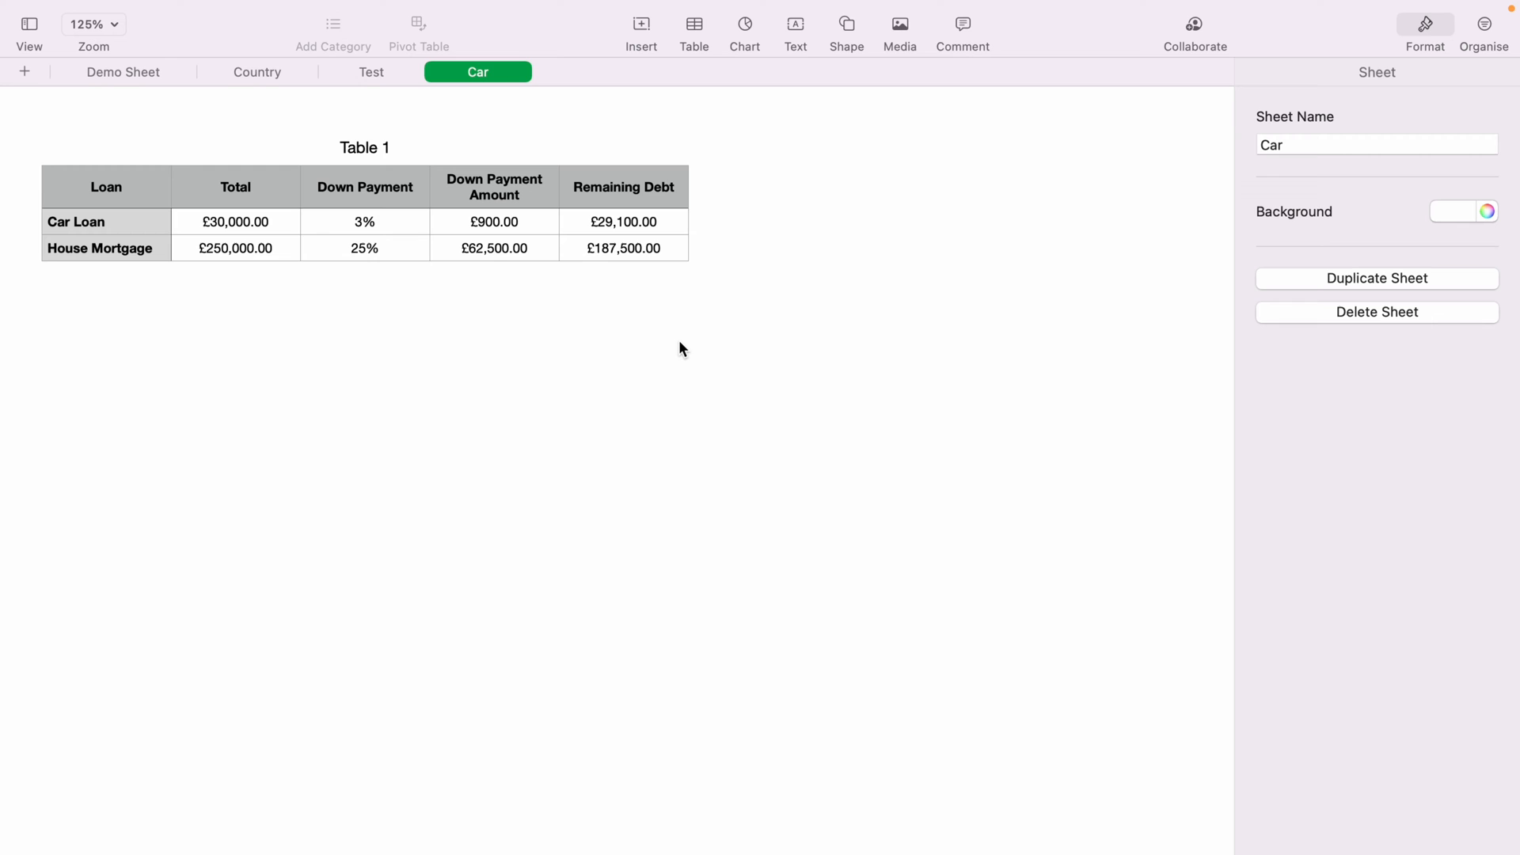
{"action": "key", "text": "cmd+z"}
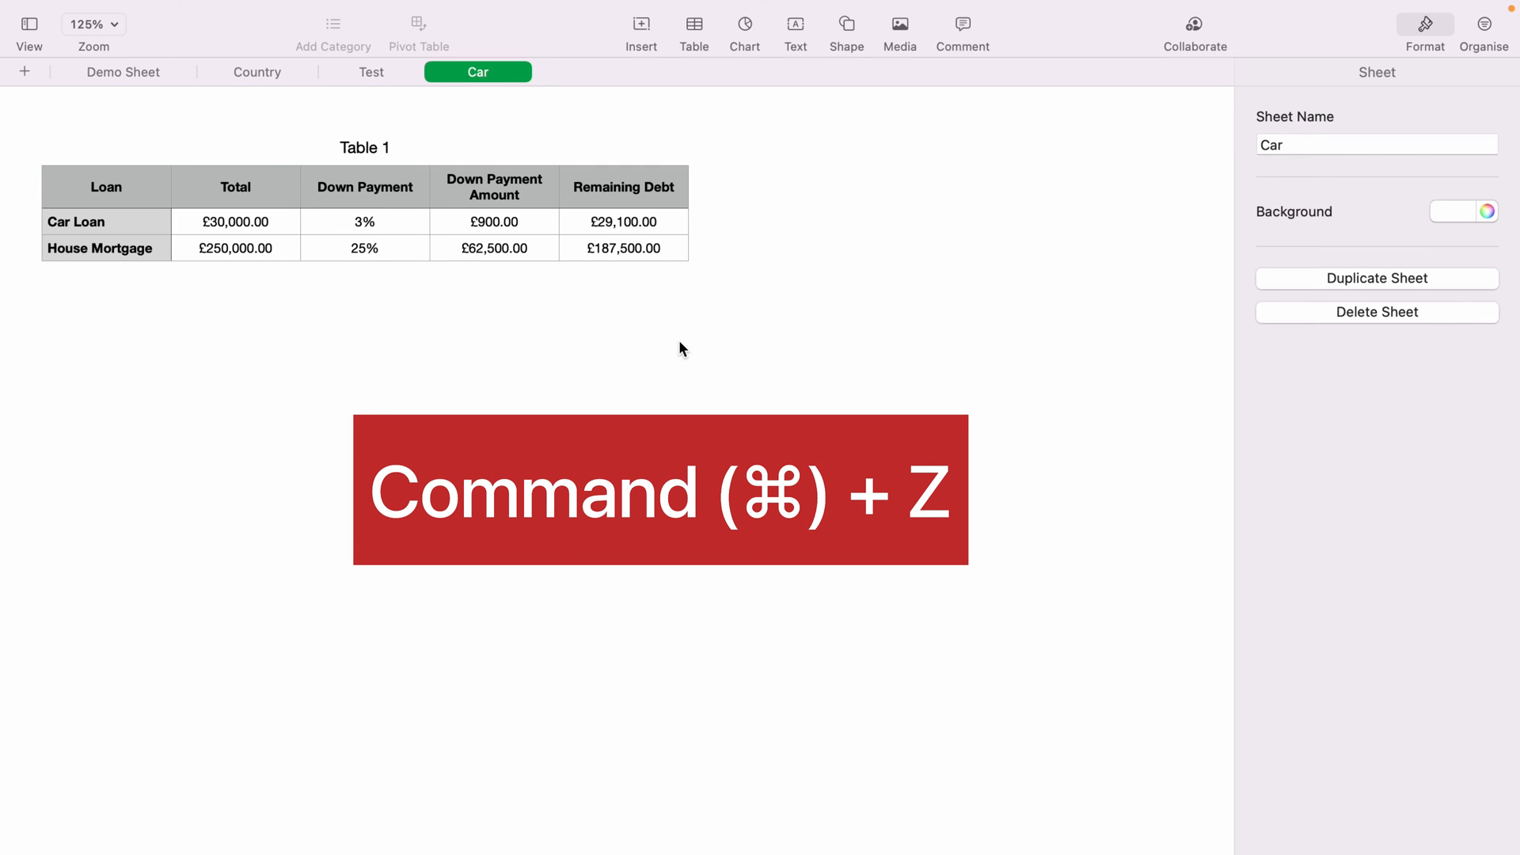
{"action": "key", "text": "cmd+z"}
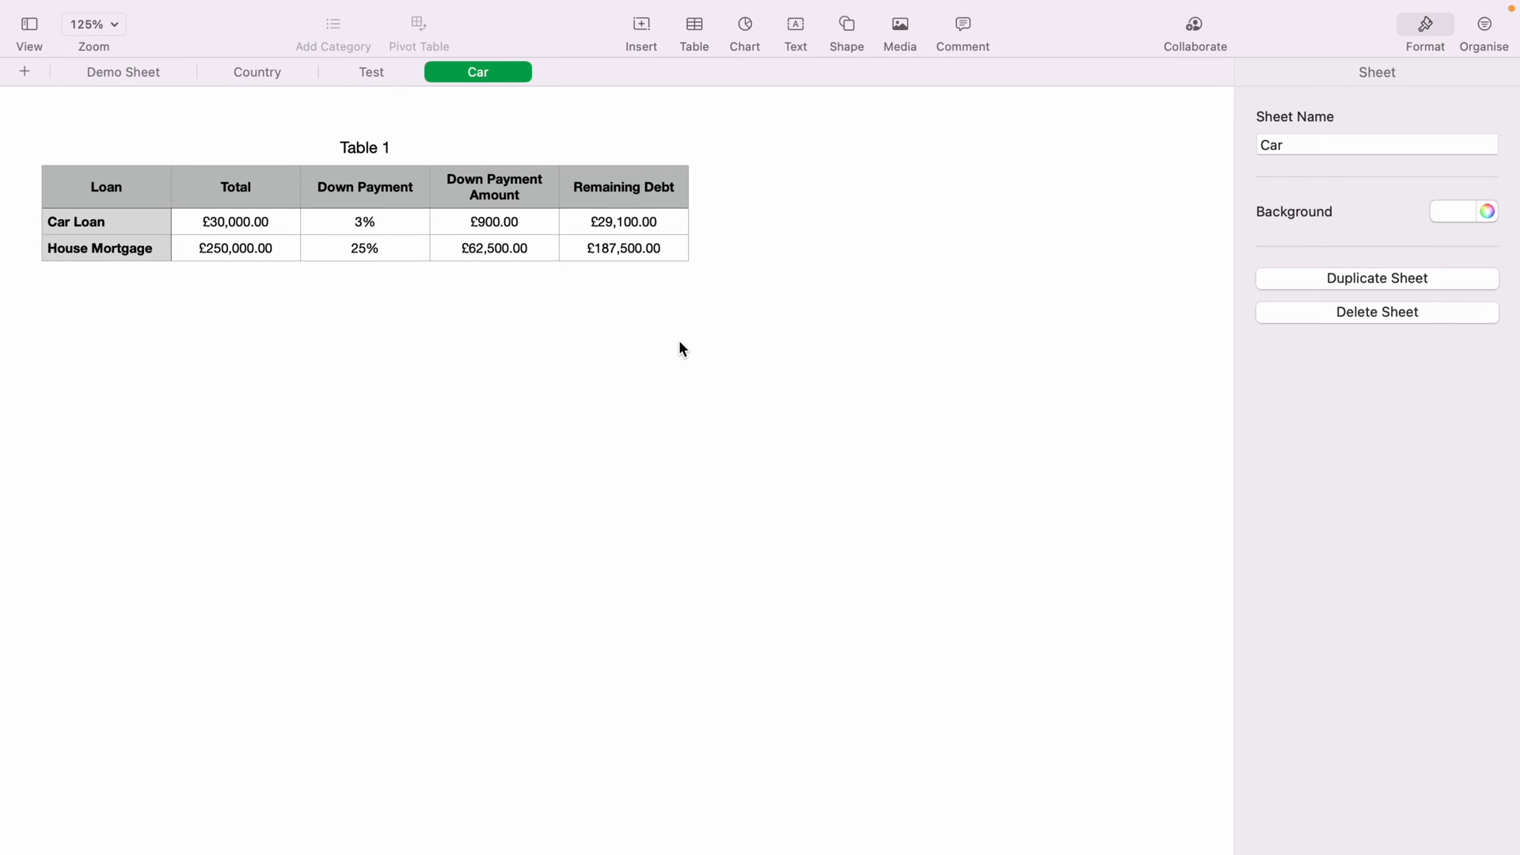
{"action": "left_click", "coordinate": [23, 71]}
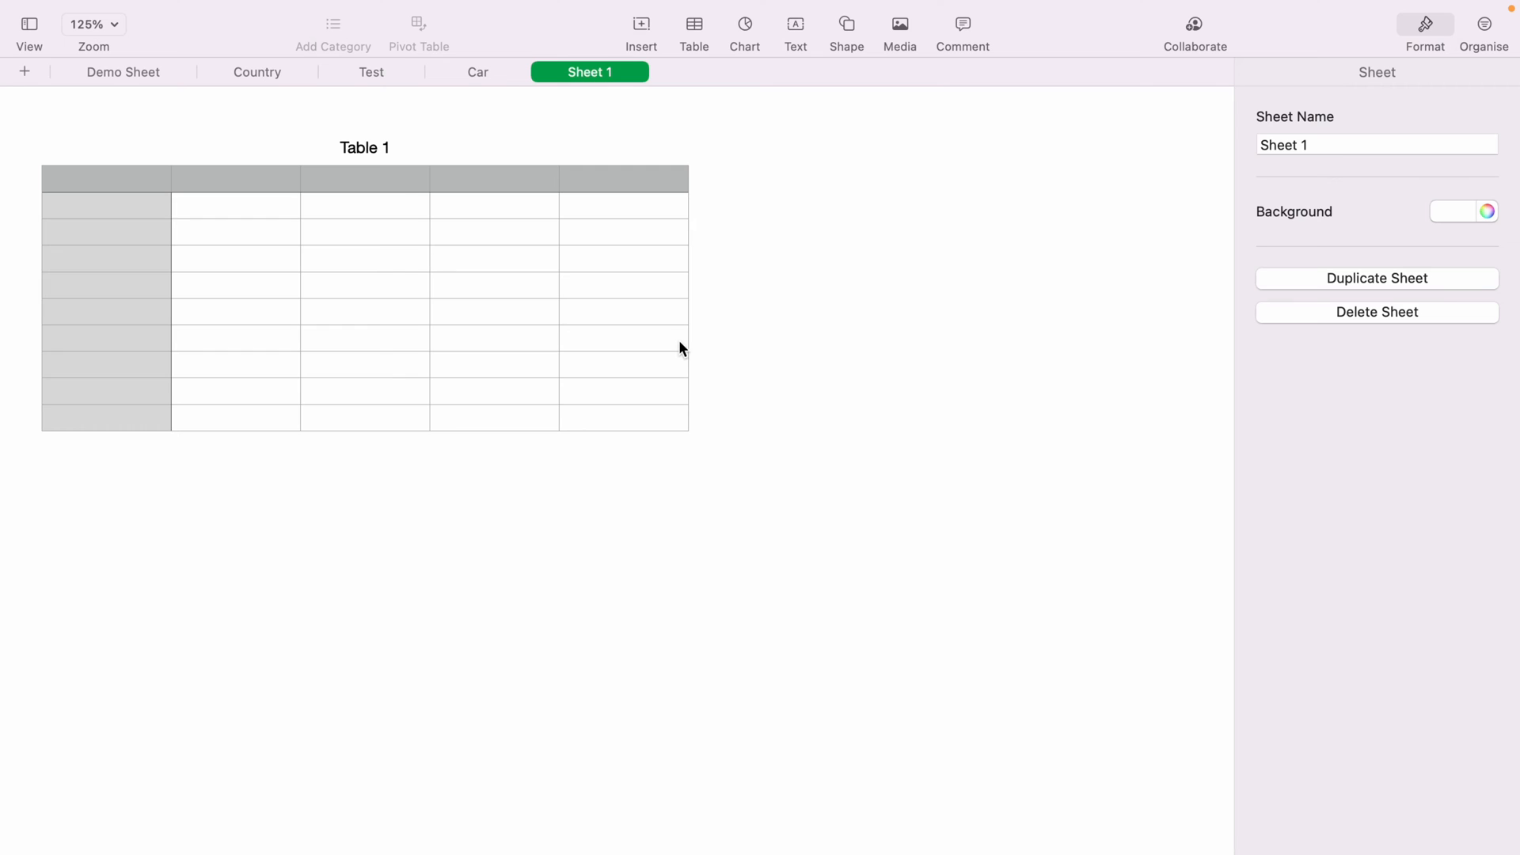
{"action": "mouse_move", "coordinate": [679, 337]}
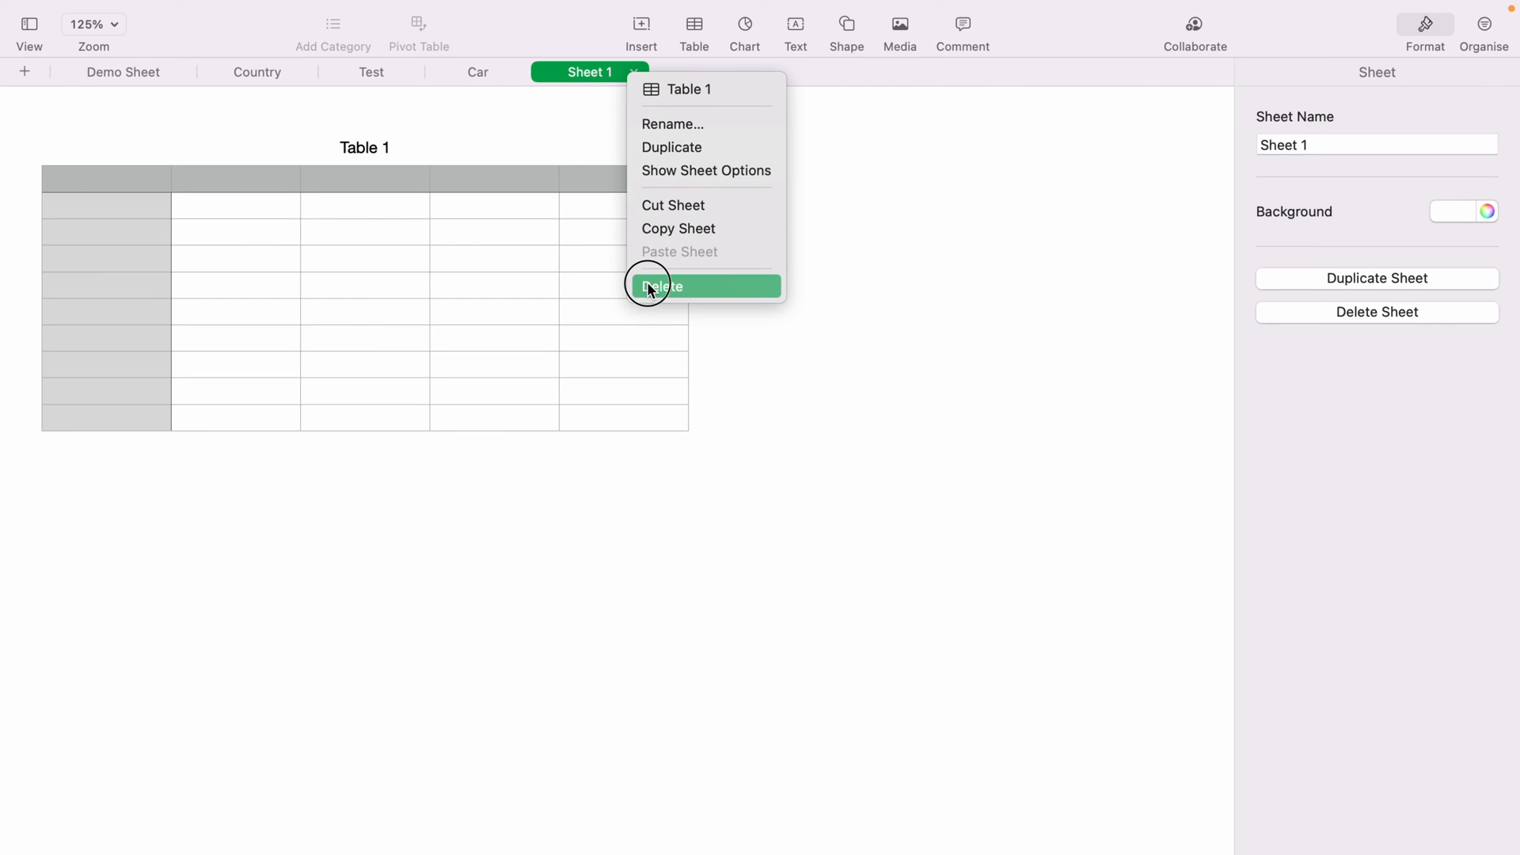
{"action": "left_click", "coordinate": [662, 286]}
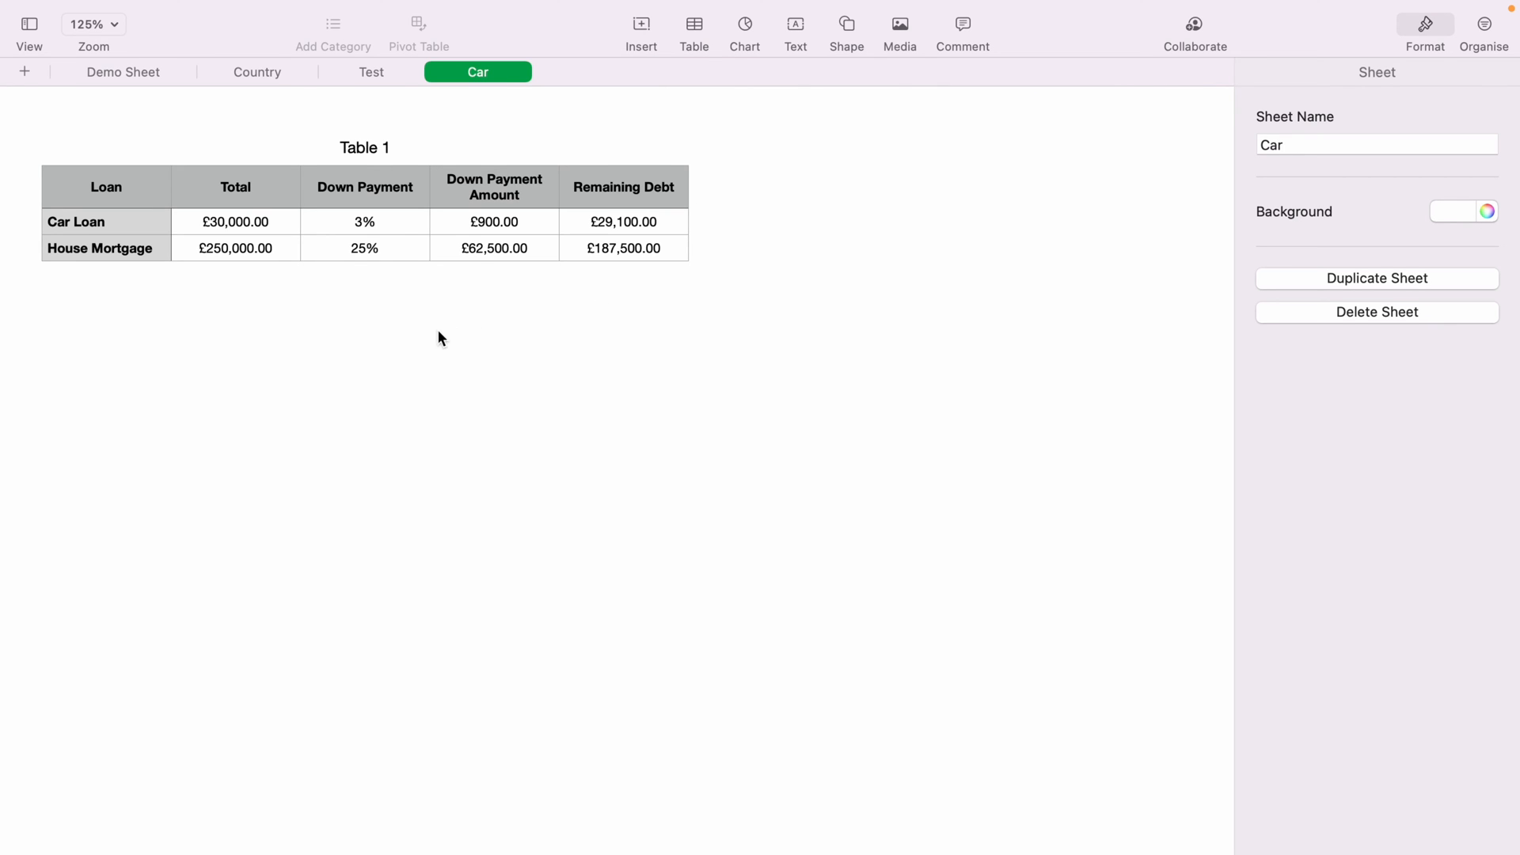
{"action": "mouse_move", "coordinate": [87, 127]}
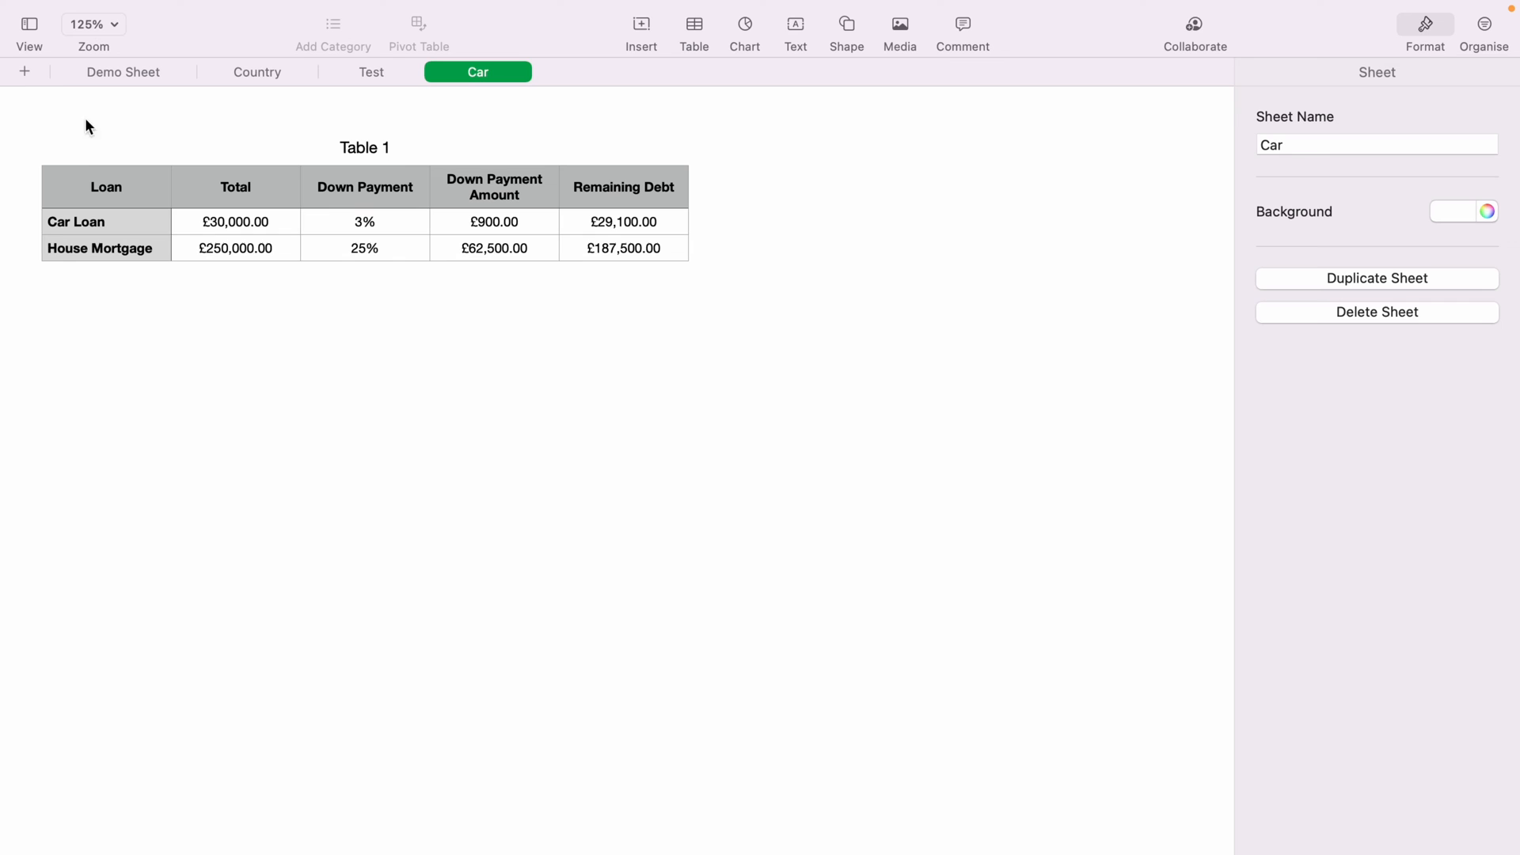
{"action": "mouse_move", "coordinate": [24, 71]}
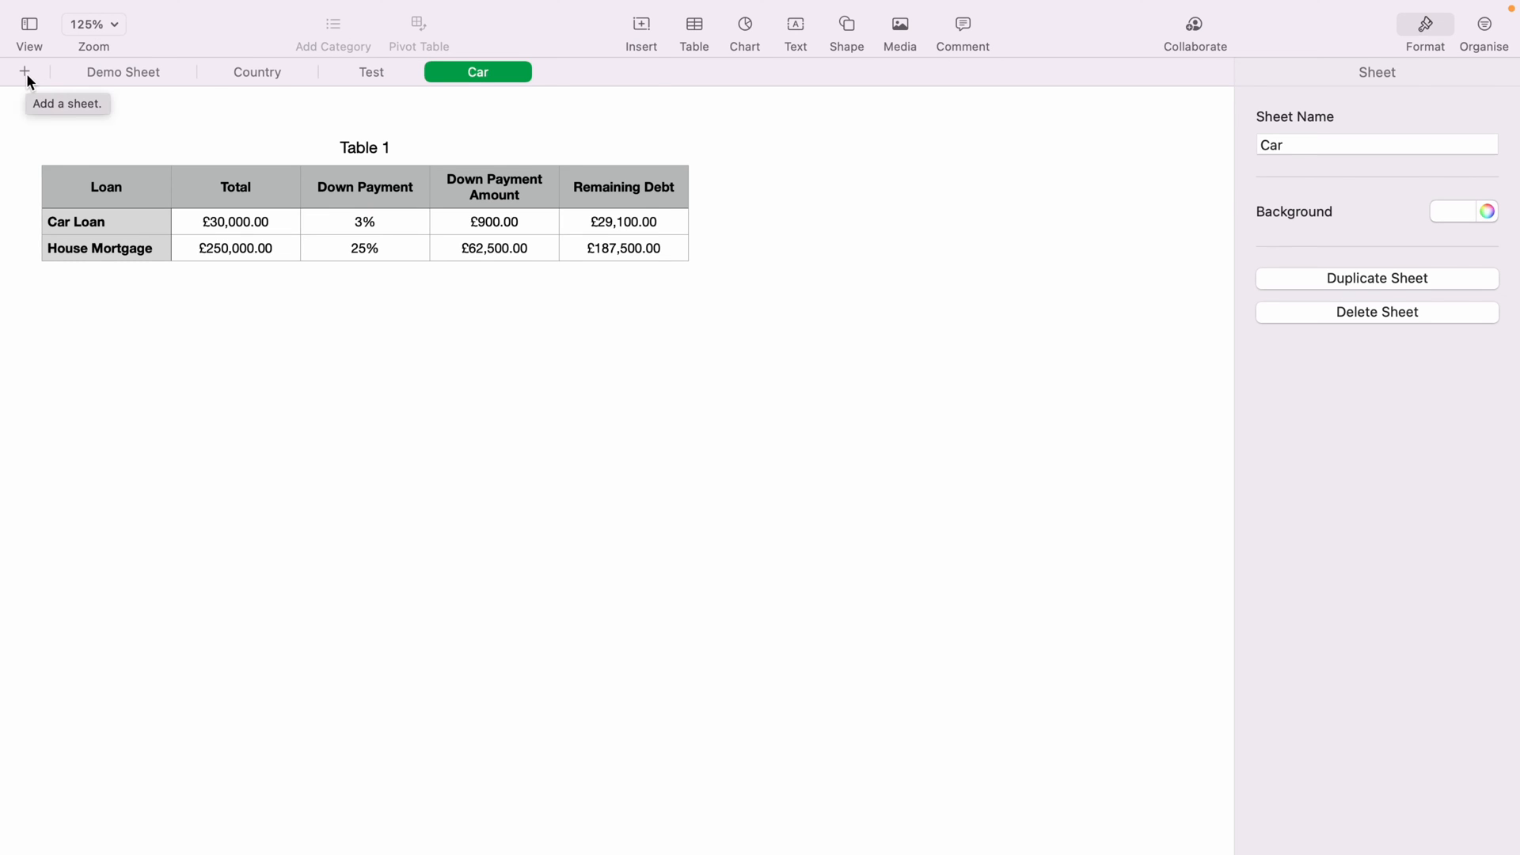
Add a new blank sheet and rename it 'New Name'.
{"action": "left_click", "coordinate": [24, 71]}
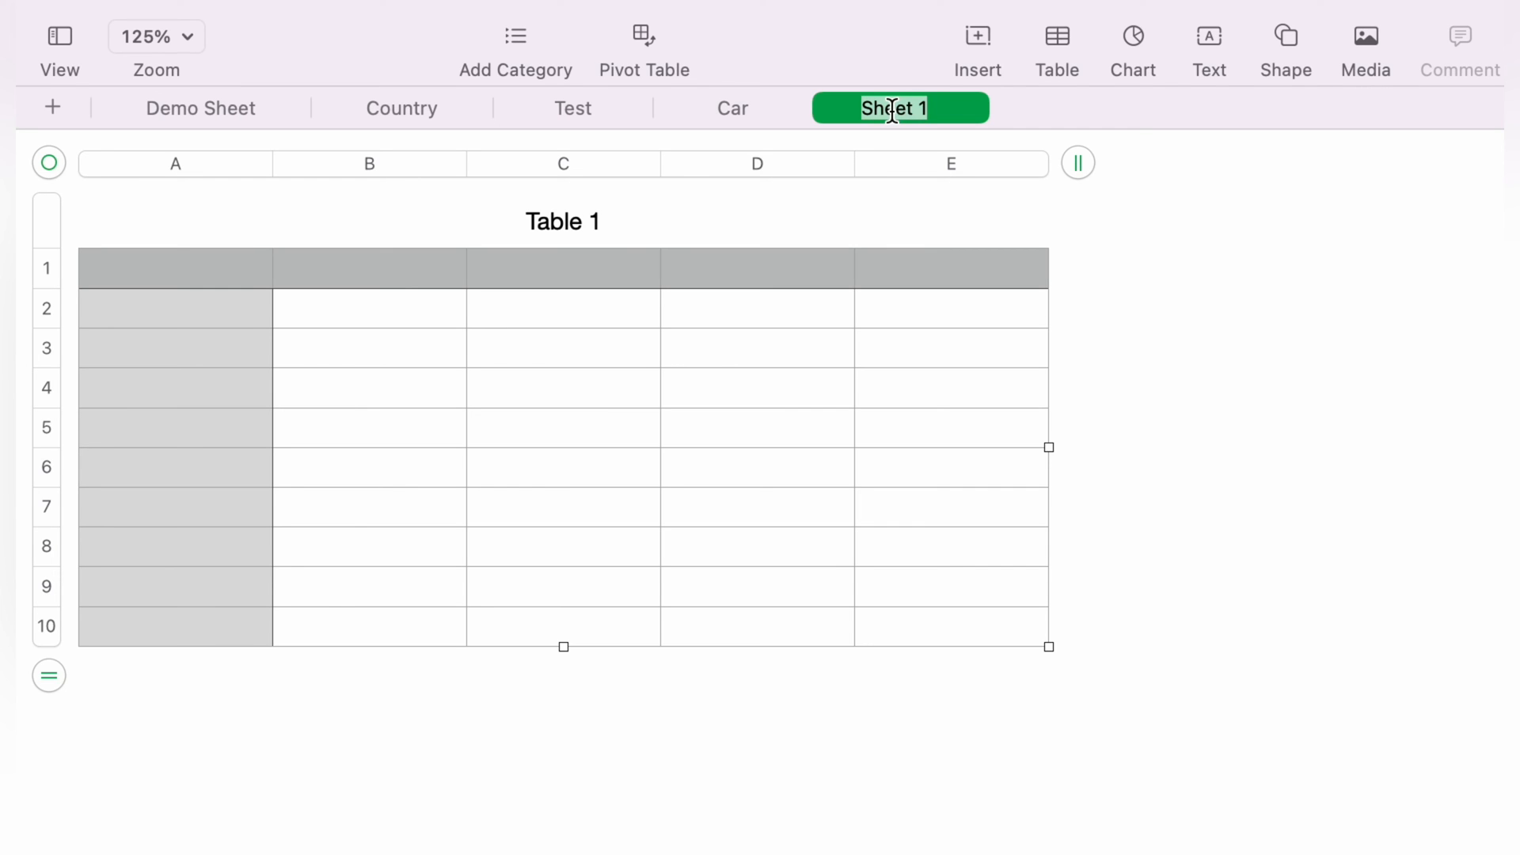
{"action": "type", "text": "New"}
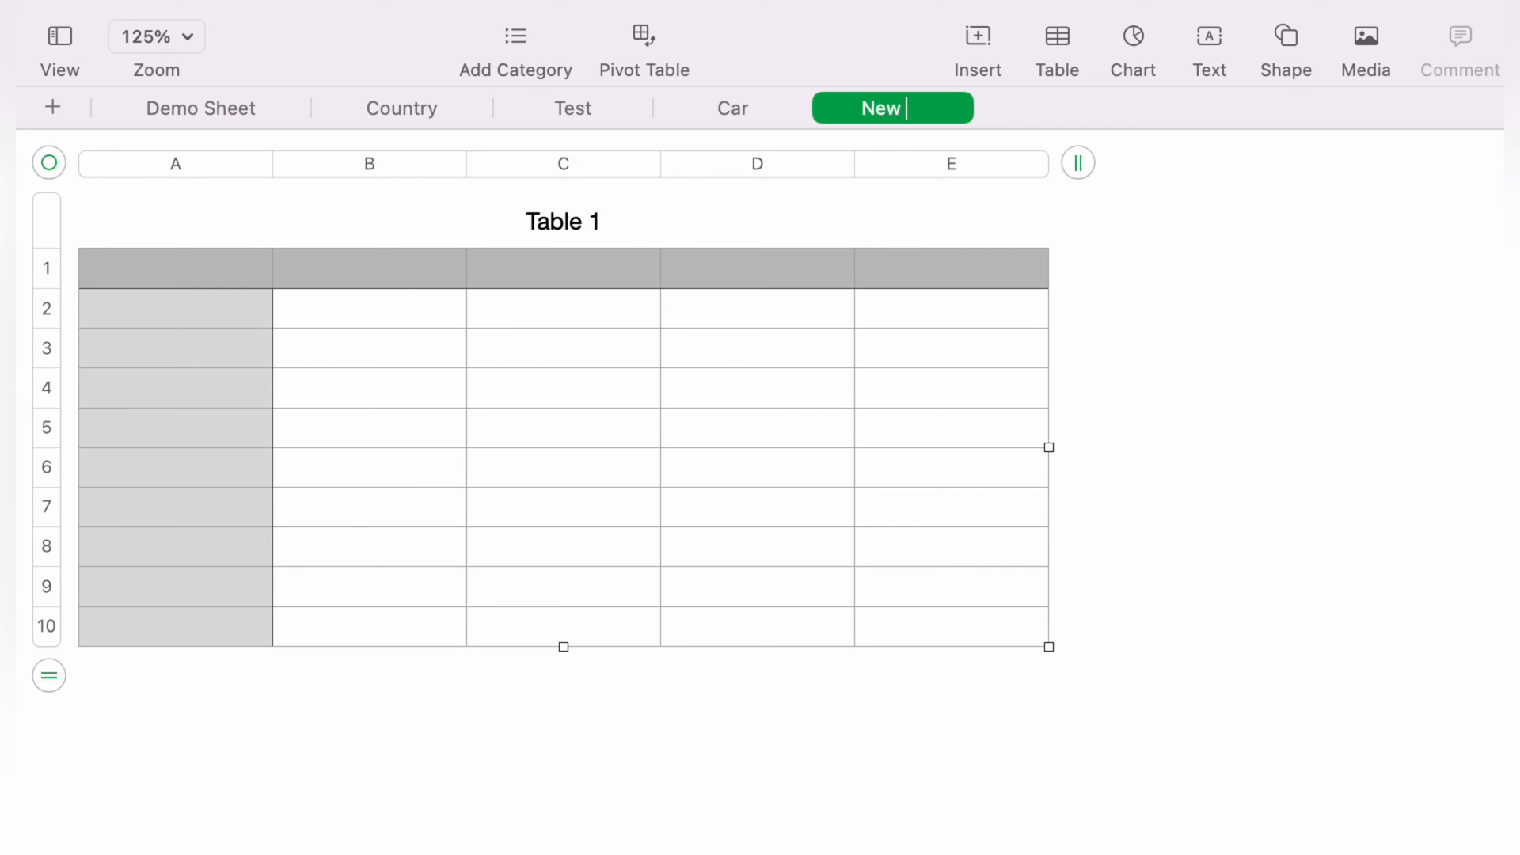
{"action": "type", "text": "Name"}
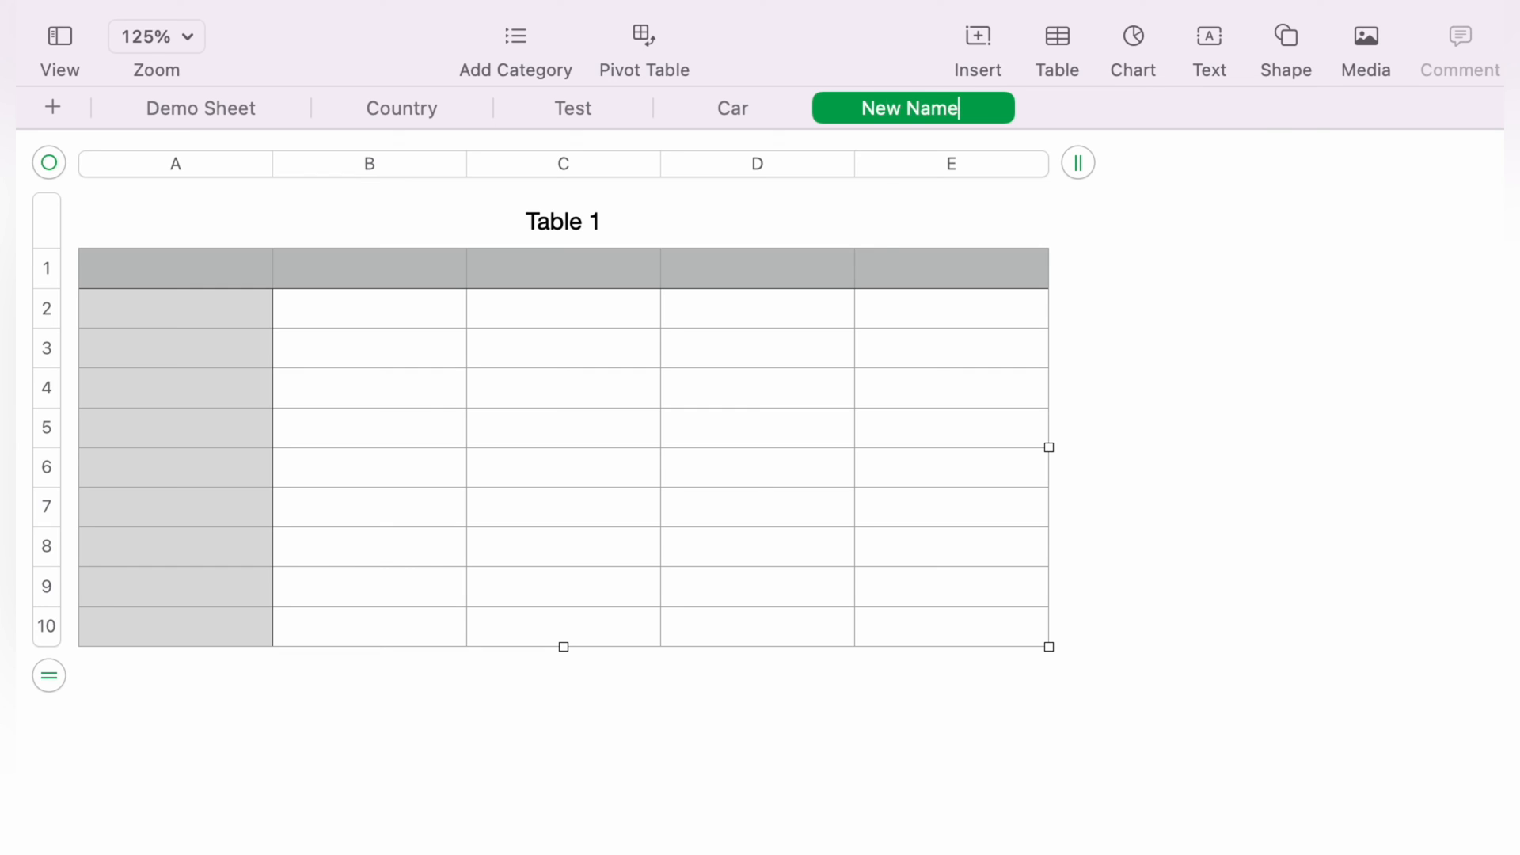
{"action": "left_click", "coordinate": [1423, 23]}
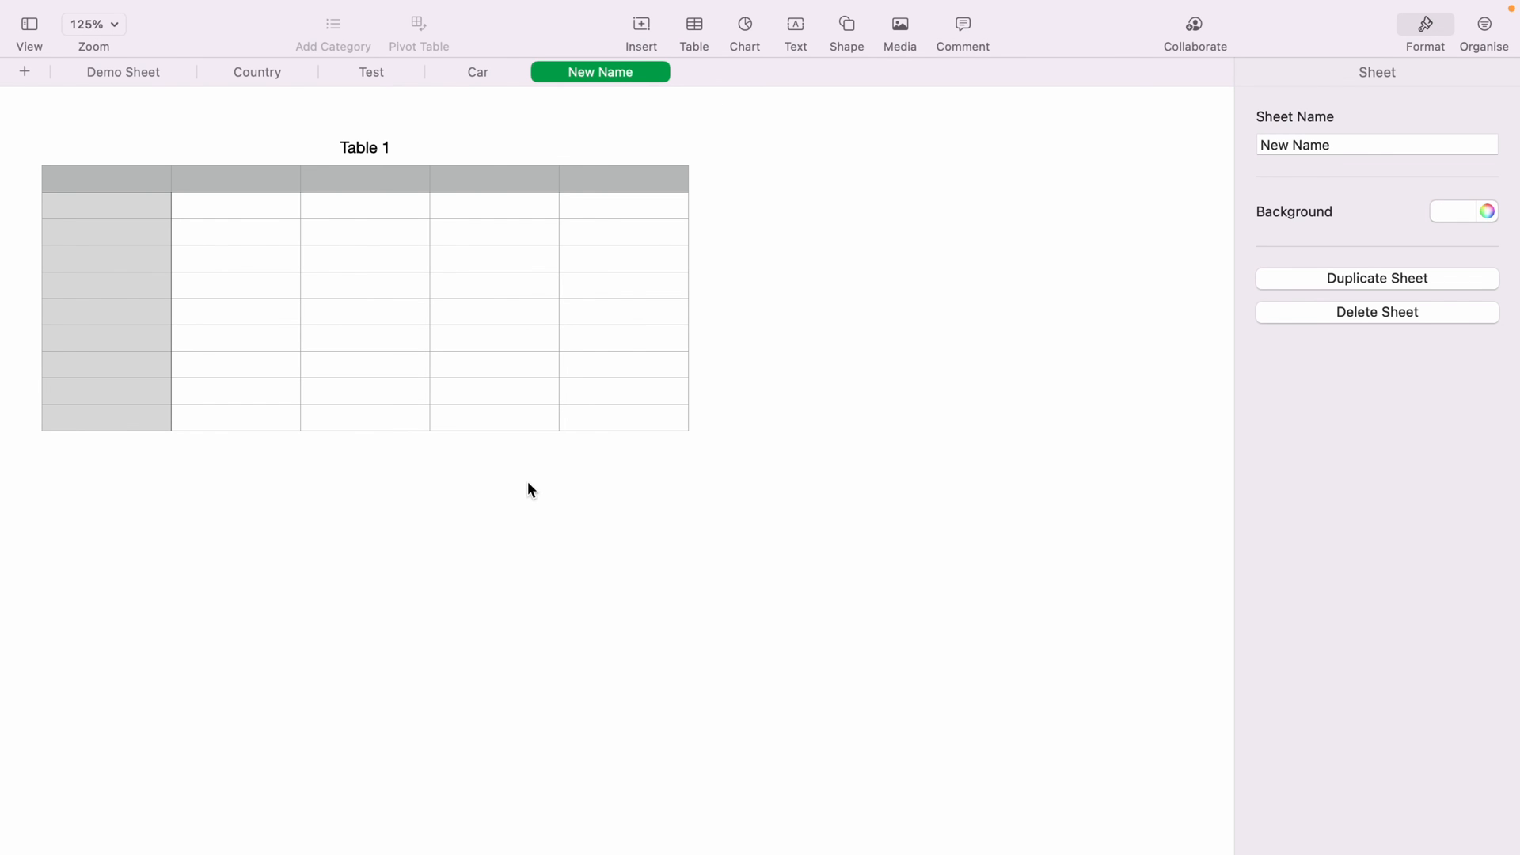